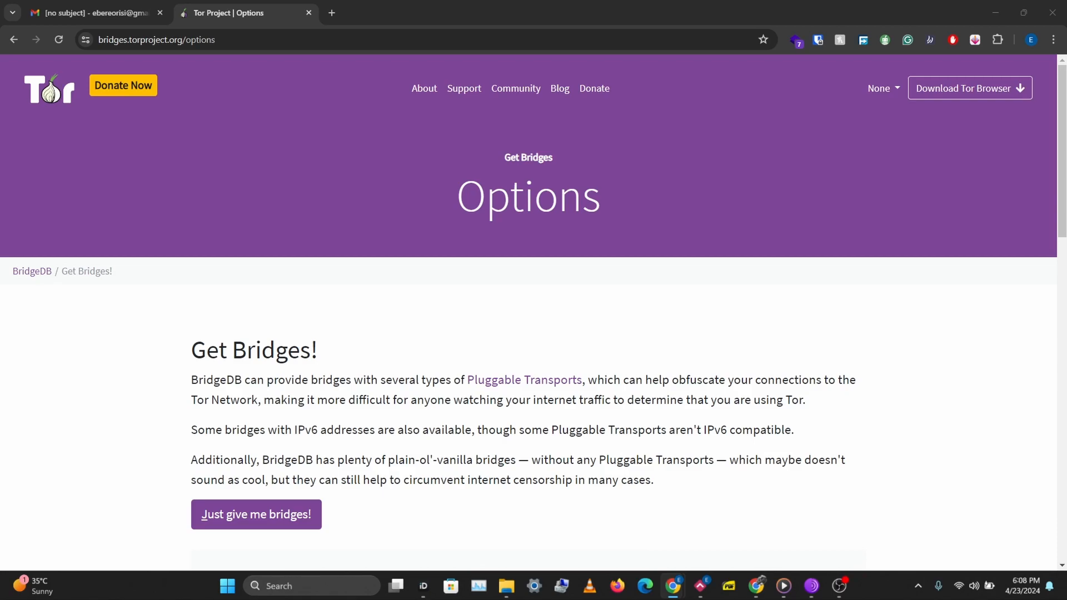
pyautogui.moveTo(131, 114)
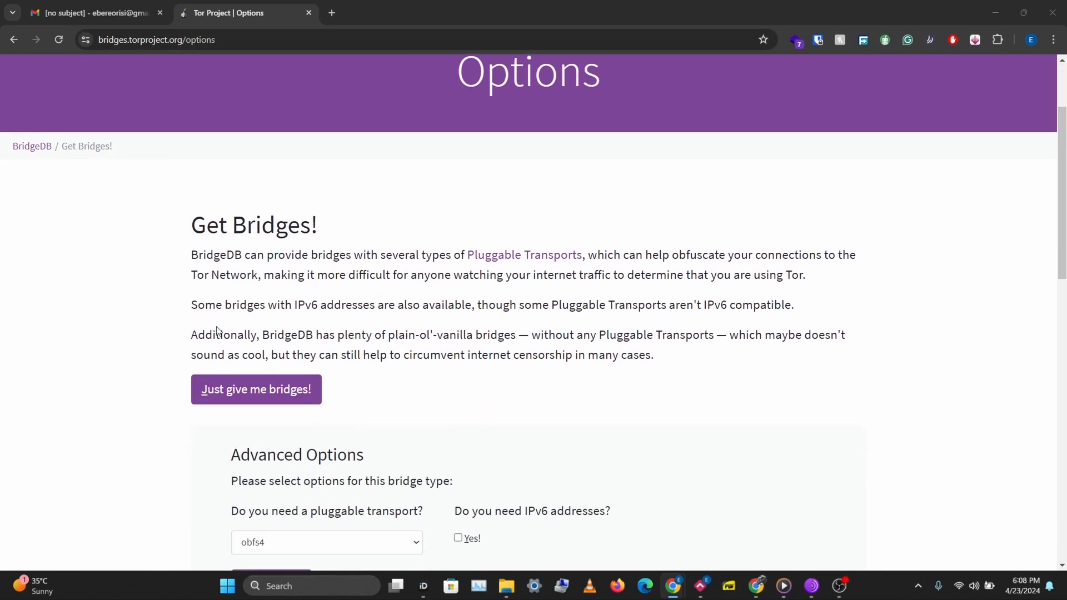
# Step: Choose obfs4 as the pluggable transport and select the 'get transport obfs4' request phrase
pyautogui.scroll(-3)
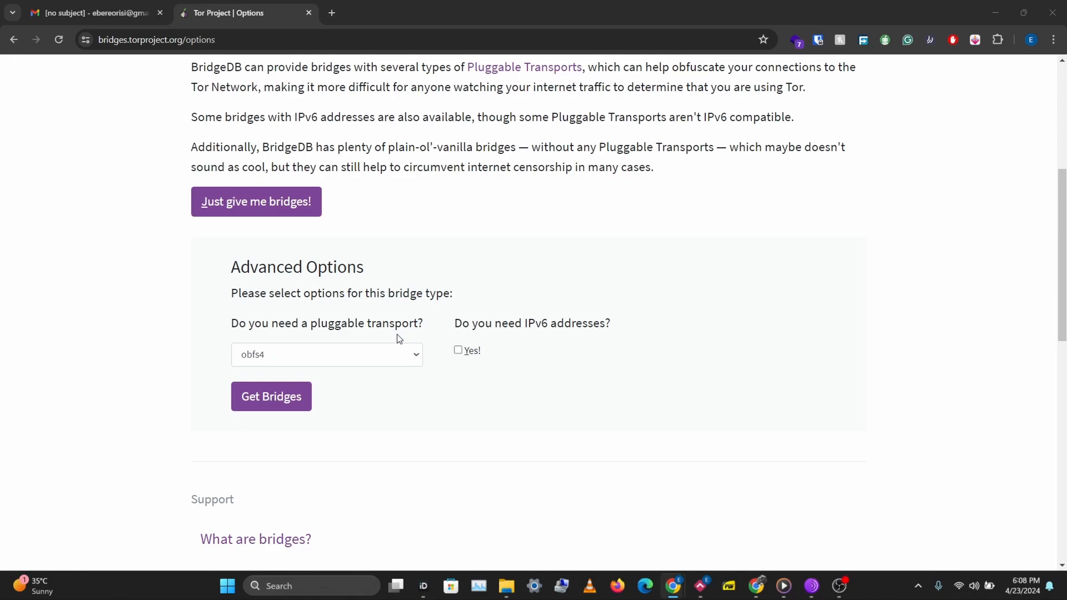
pyautogui.click(327, 355)
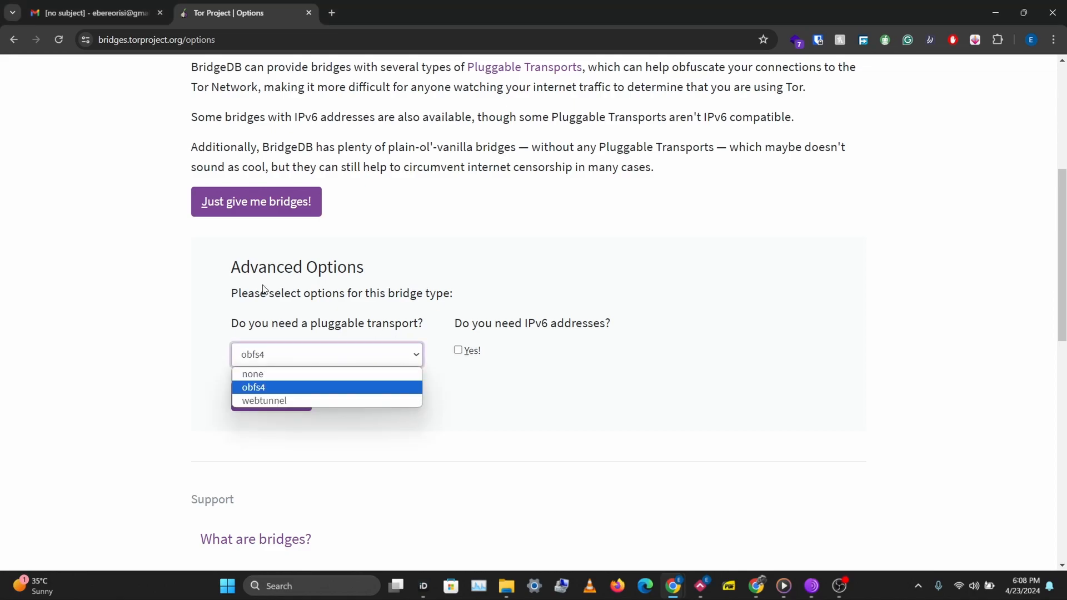
pyautogui.moveTo(286, 414)
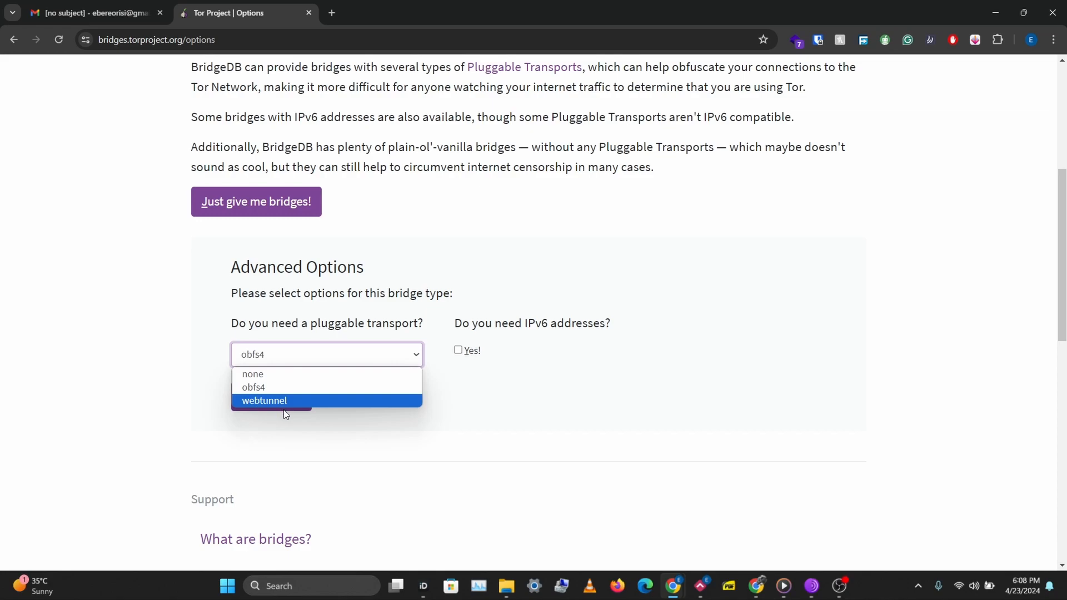
pyautogui.moveTo(252, 374)
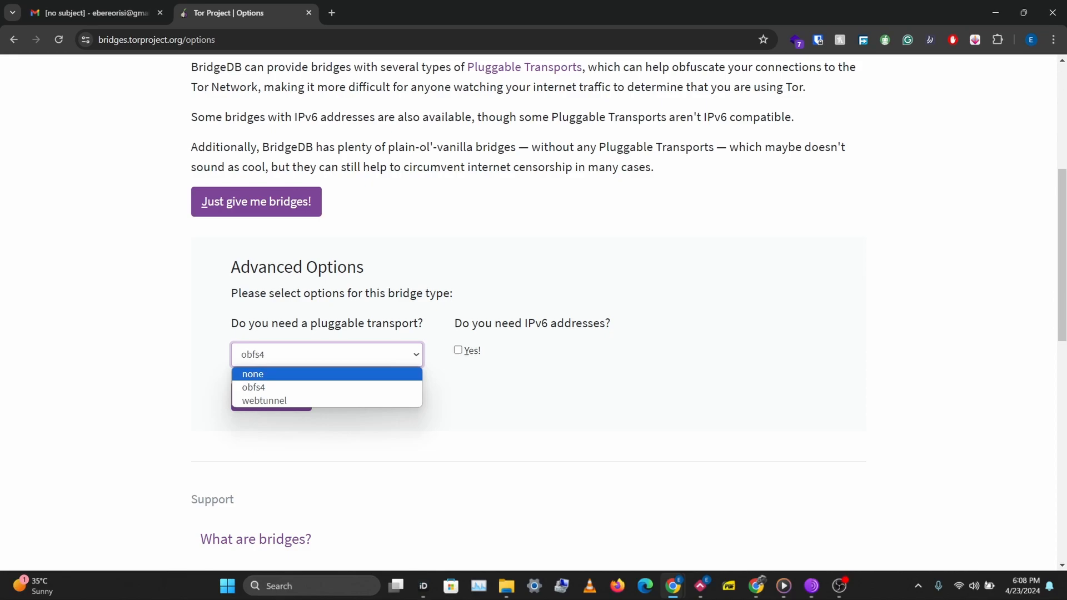
pyautogui.click(253, 387)
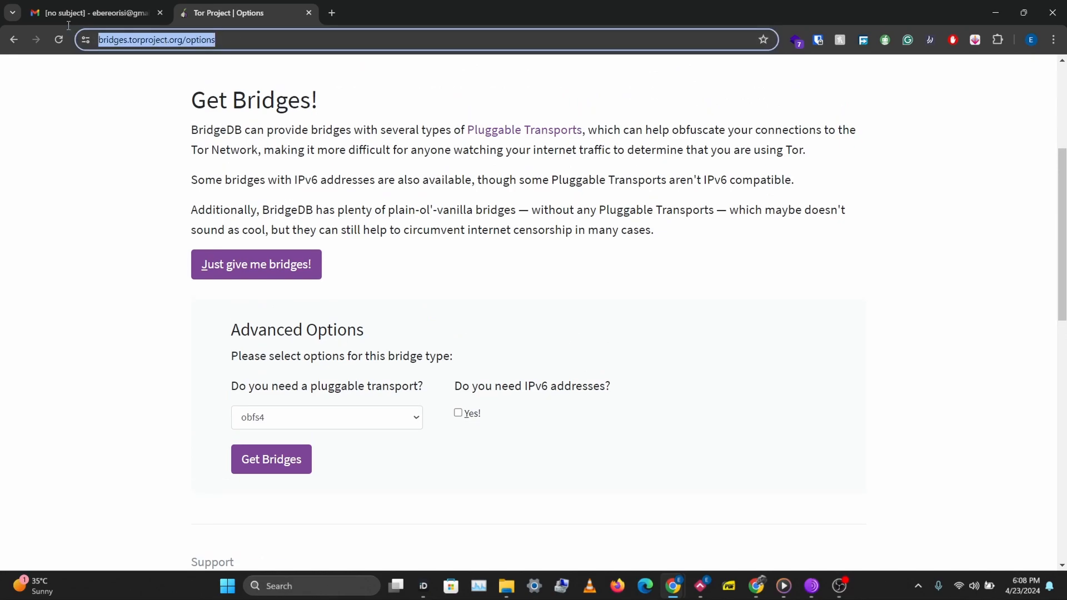
pyautogui.scroll(-3)
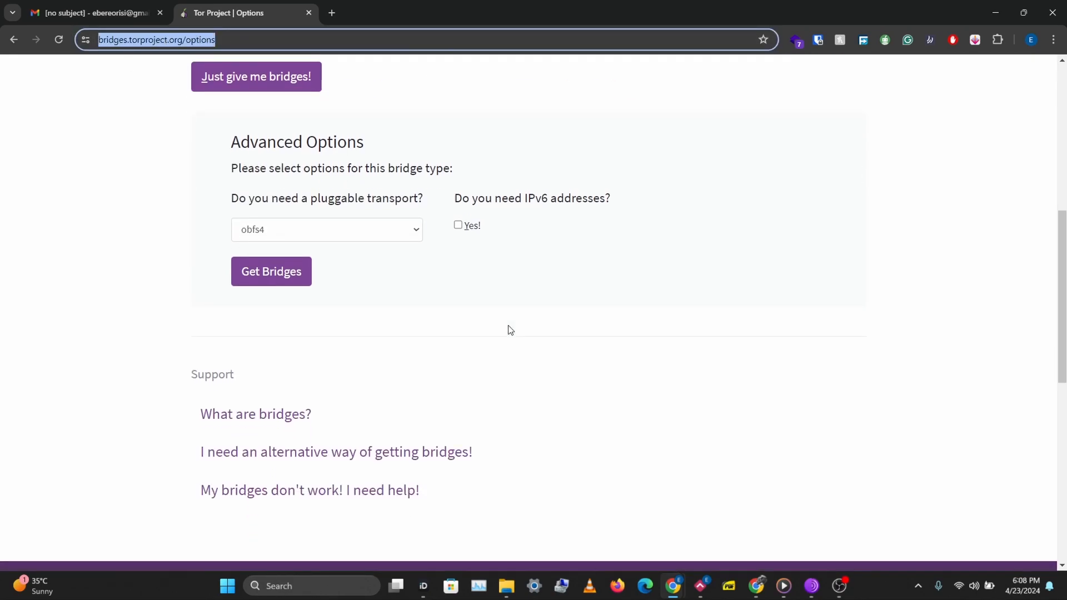
pyautogui.click(336, 451)
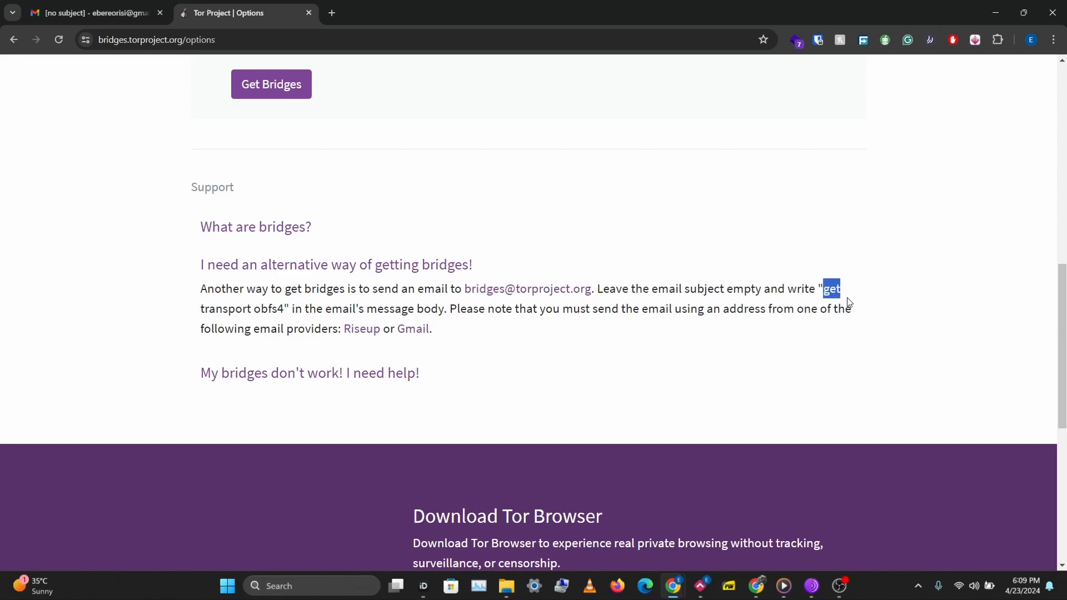
pyautogui.moveTo(841, 290); pyautogui.dragTo(284, 308)
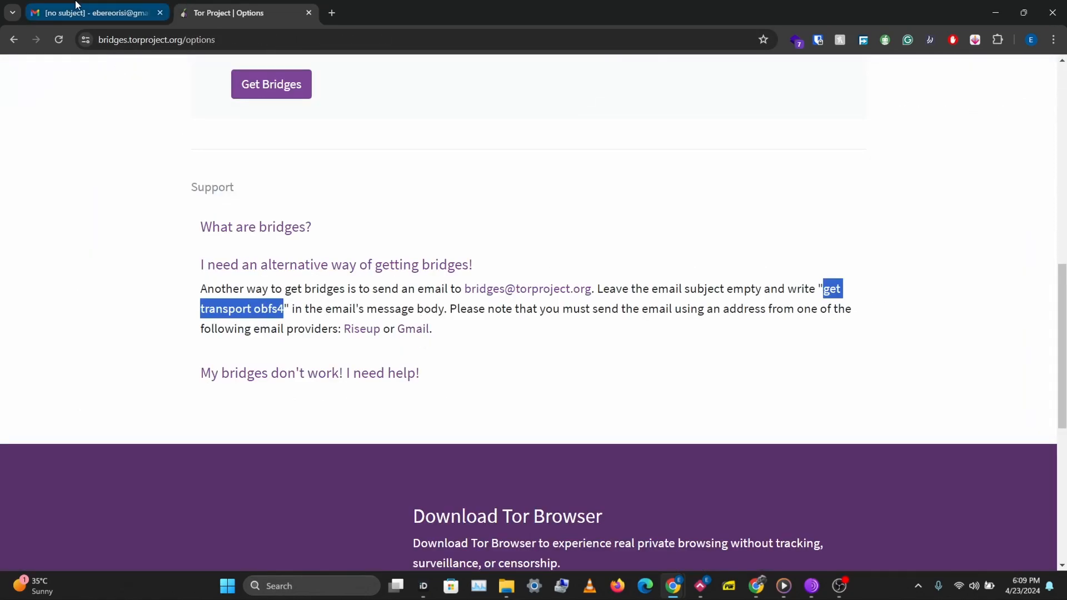
# Step: Switch to the bridges reply email in Gmail and select the first obfs4 bridge line
pyautogui.click(84, 14)
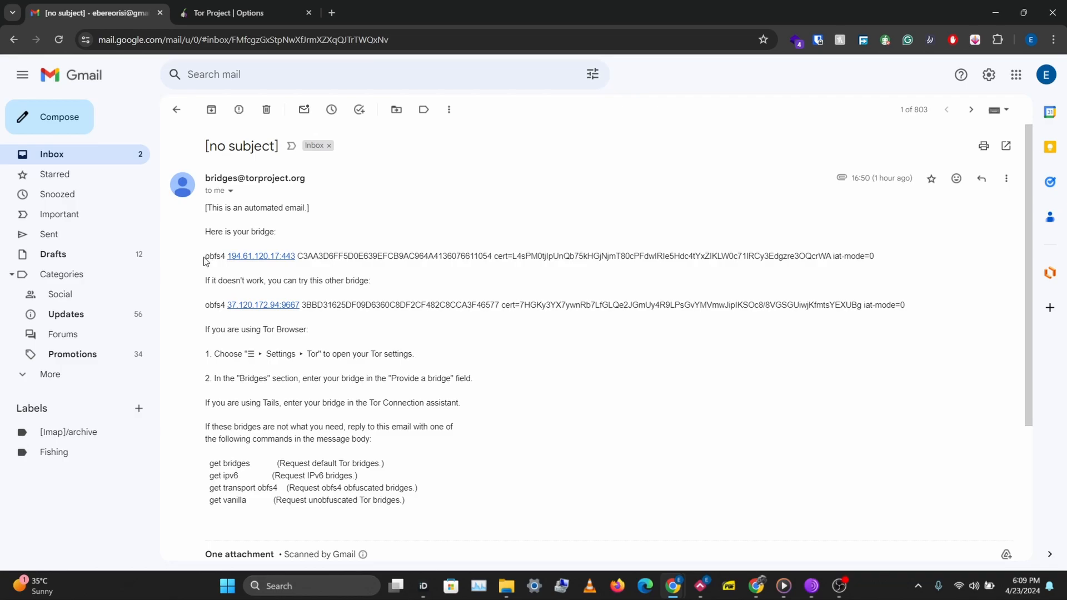
pyautogui.moveTo(205, 256); pyautogui.dragTo(874, 255)
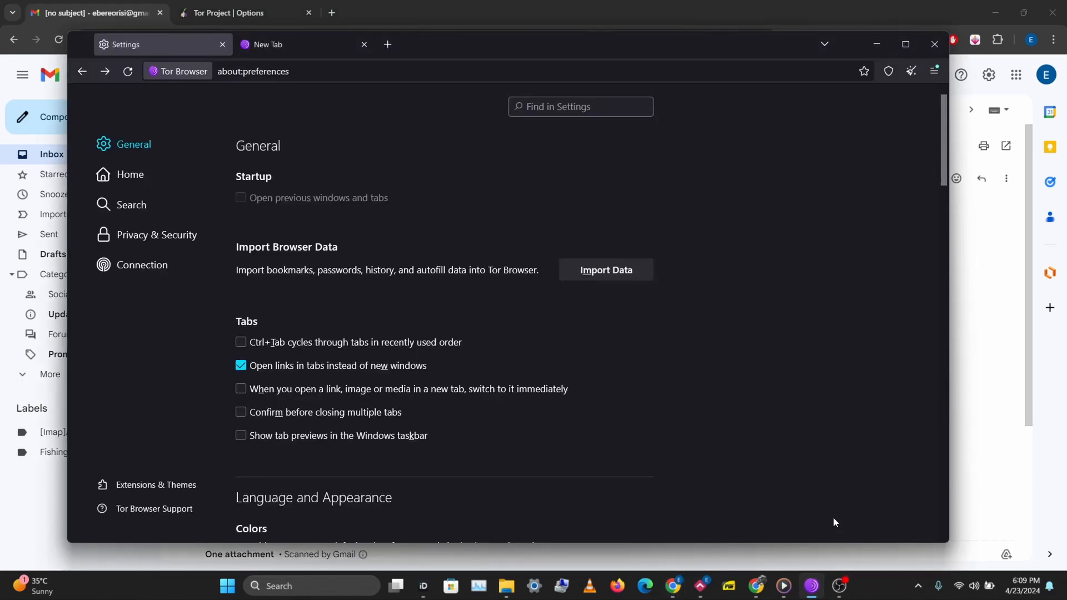
# Step: Remove all currently saved bridges from Tor Browser's Connection settings
pyautogui.click(933, 71)
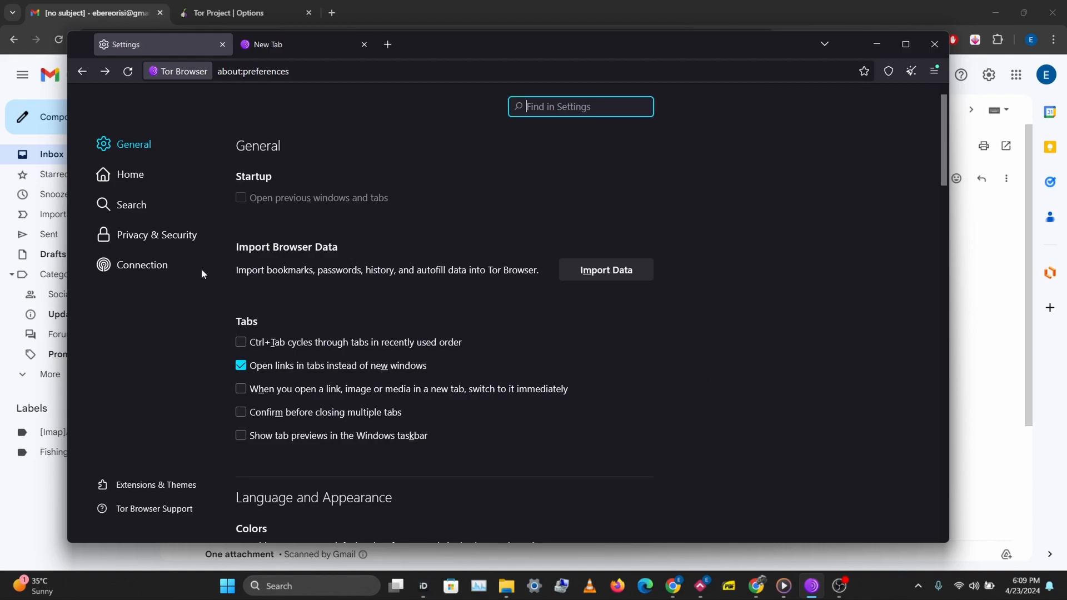
pyautogui.click(142, 264)
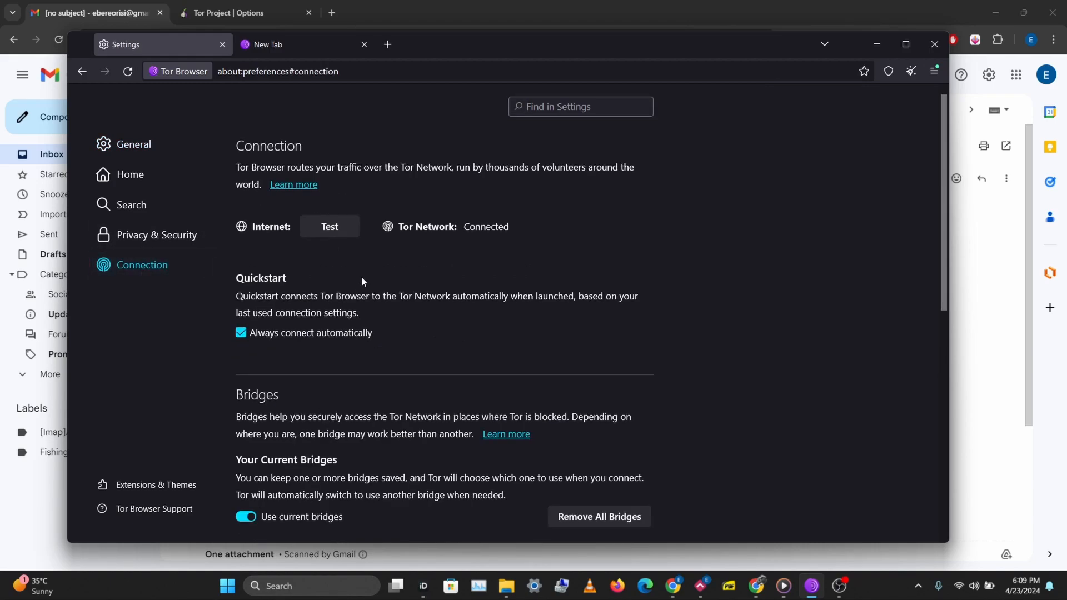
pyautogui.scroll(-3)
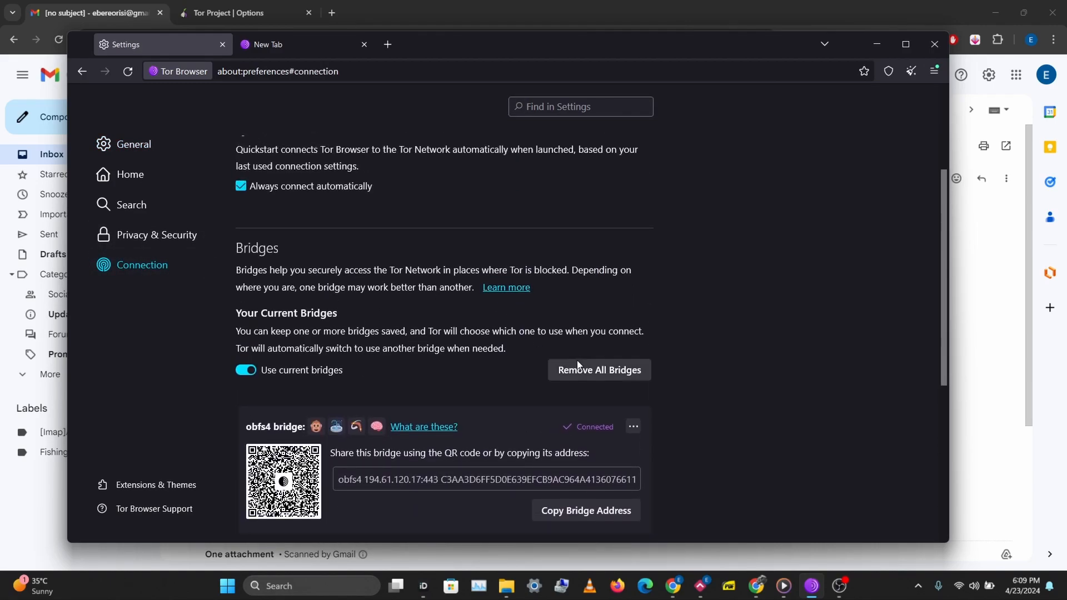
pyautogui.click(599, 370)
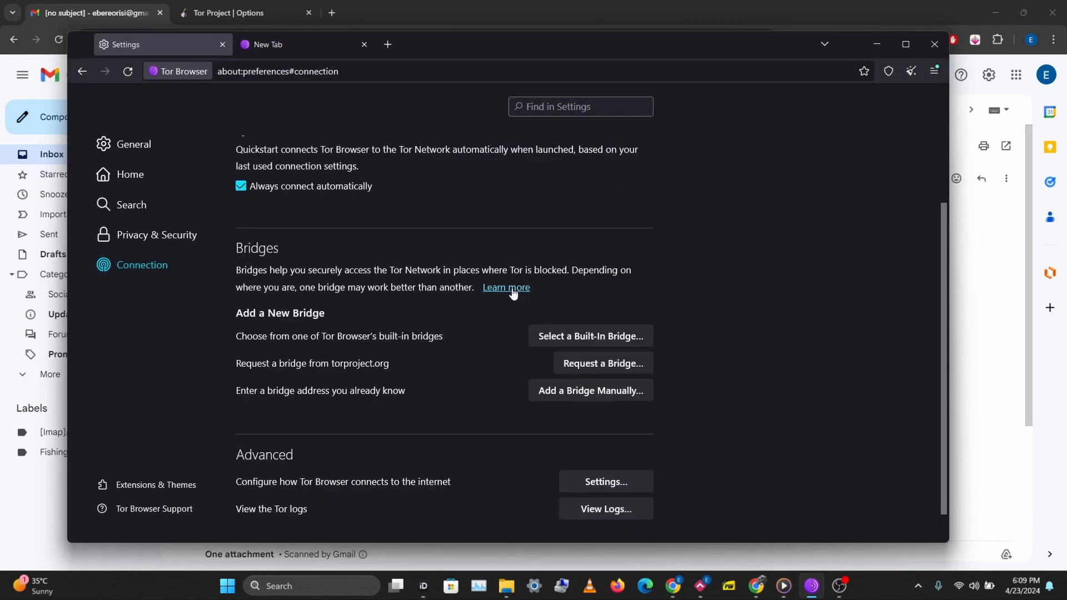
# Step: Review the built-in bridge choices without picking one, then start the manual bridge form
pyautogui.click(591, 336)
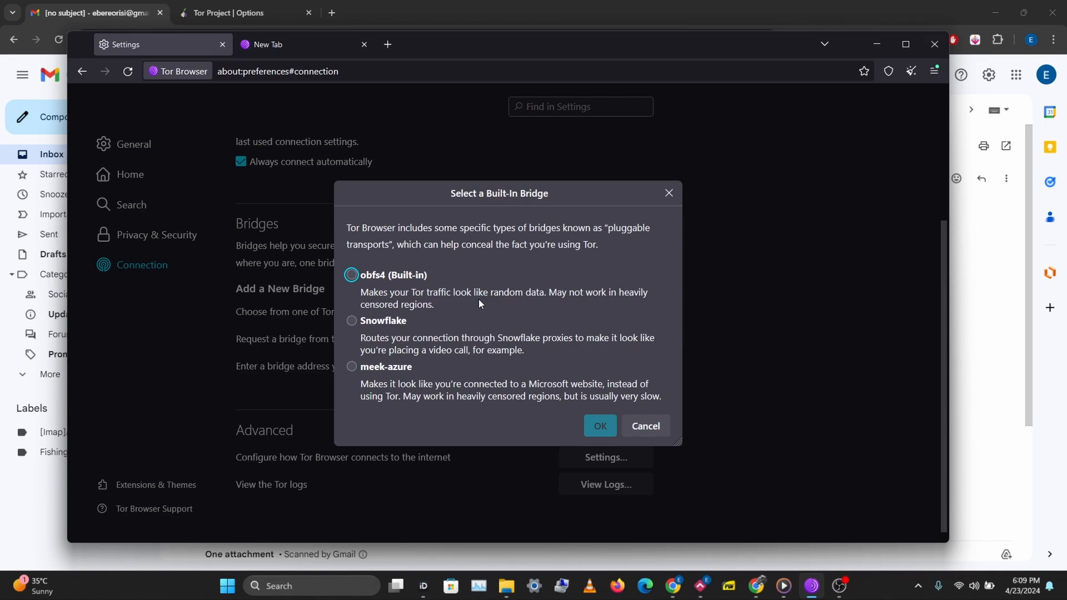
pyautogui.click(645, 425)
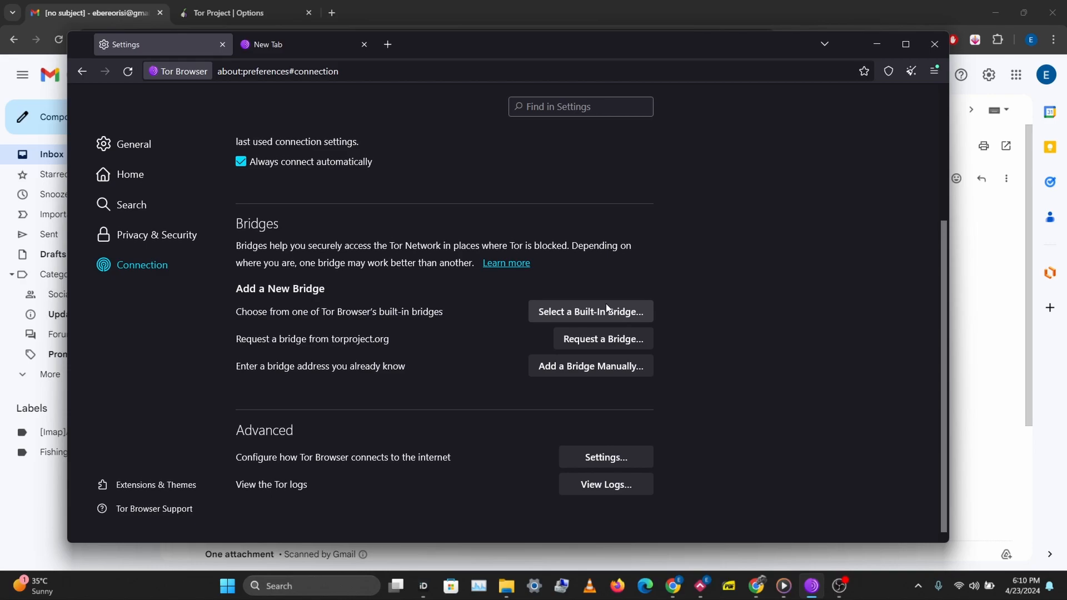
pyautogui.moveTo(573, 400)
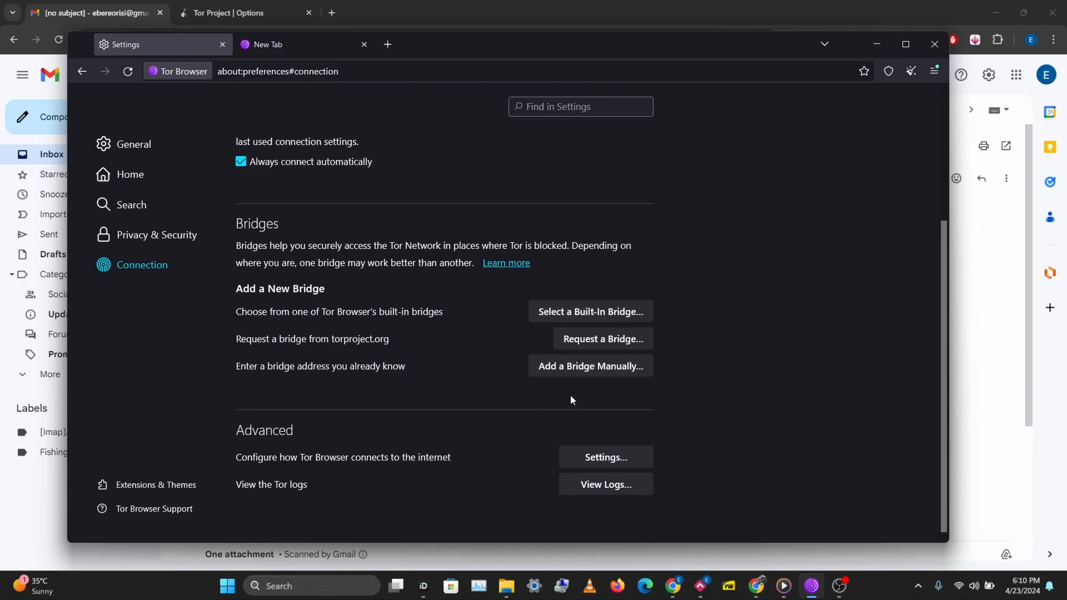
pyautogui.click(592, 366)
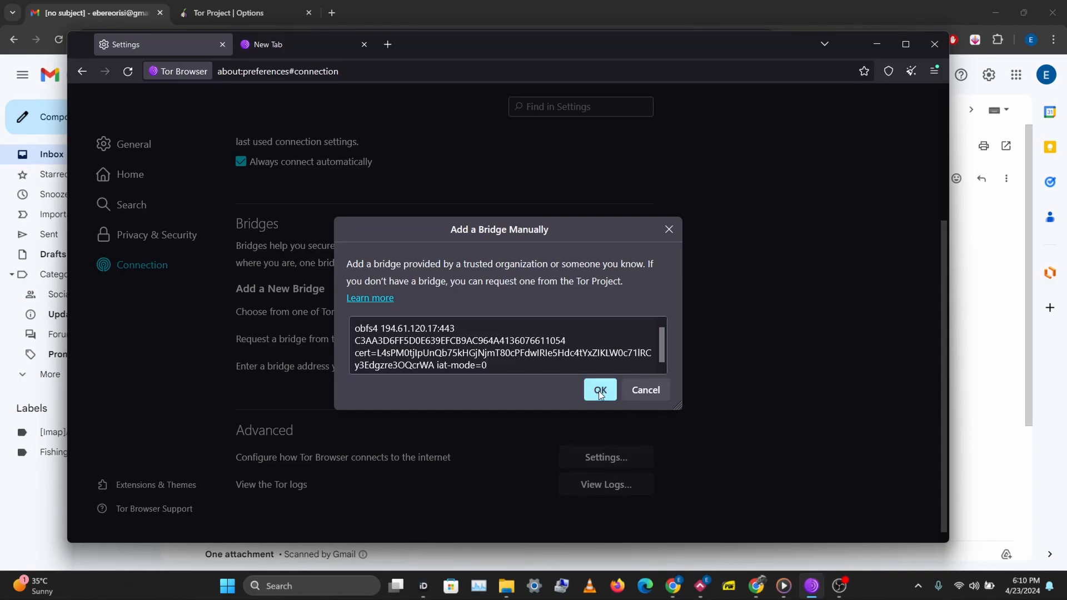
# Step: Save the pasted obfs4 bridge line as a manually entered bridge
pyautogui.click(600, 391)
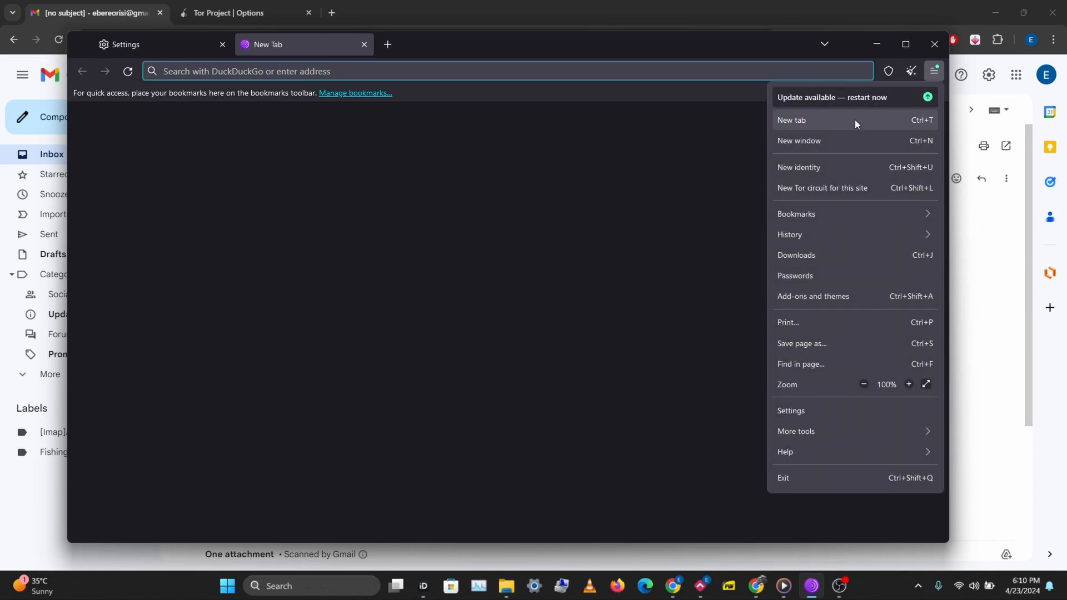
# Step: Load check.torproject.org in a new tab to confirm the browser uses Tor
pyautogui.click(798, 167)
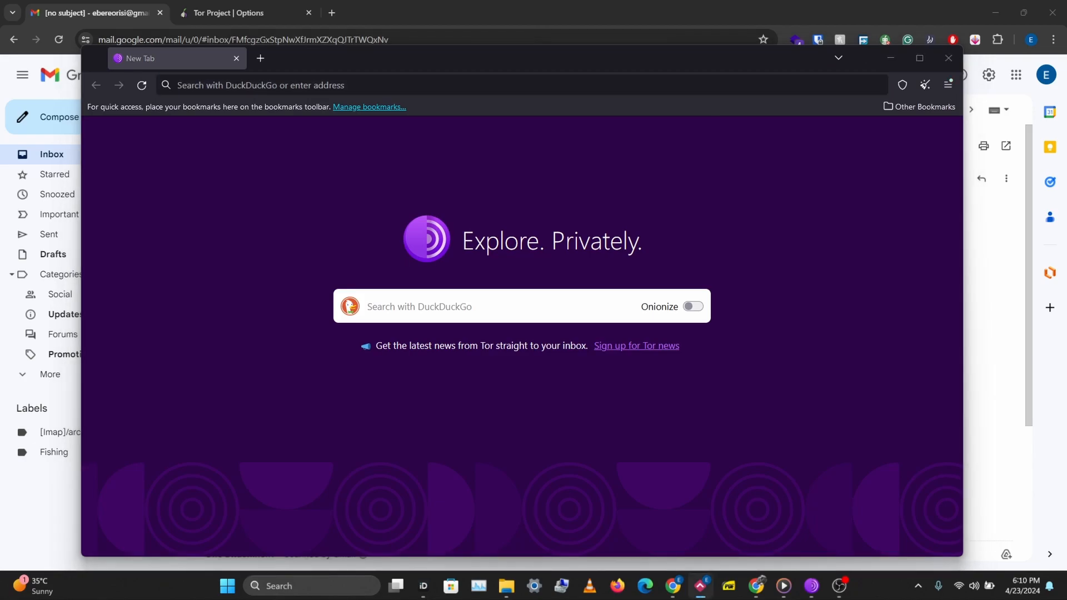
pyautogui.write('check.torproject.org')
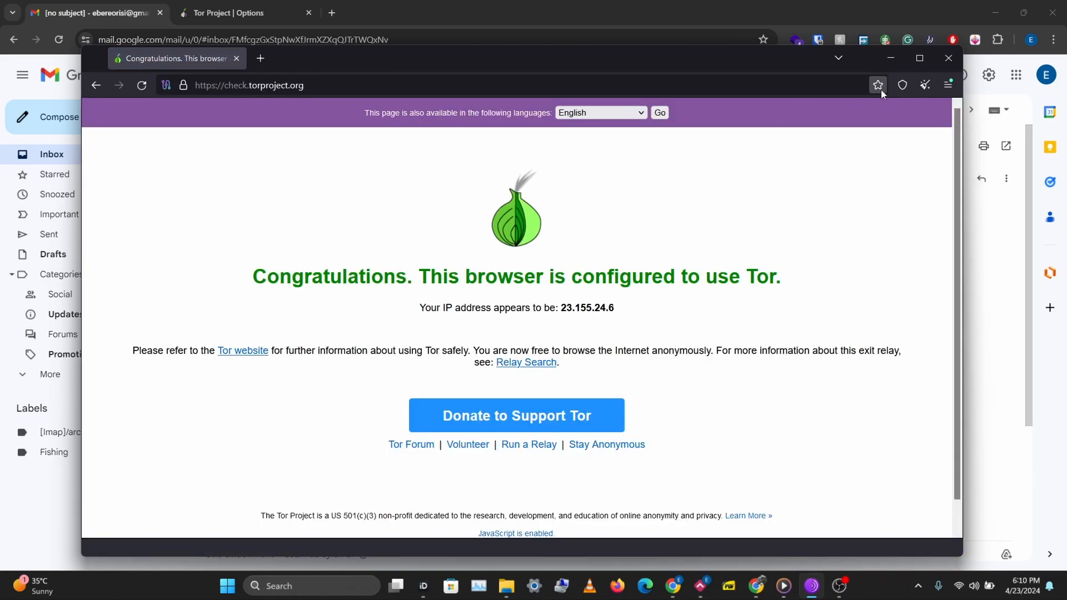
# Step: View the site's Tor circuit showing the obfs4 bridge, then request a new circuit for it
pyautogui.click(165, 85)
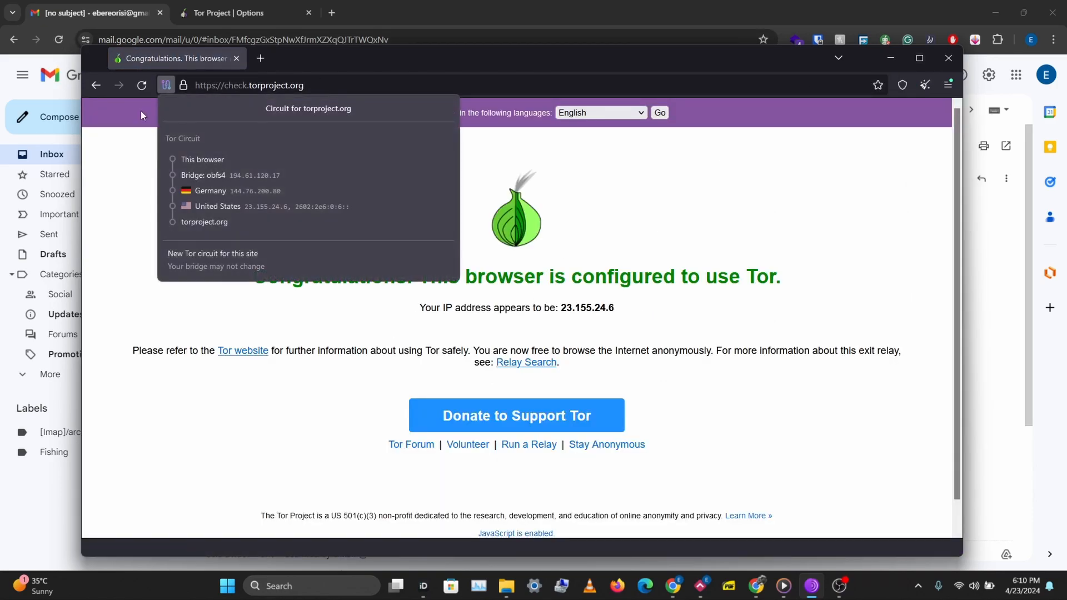
pyautogui.moveTo(165, 128)
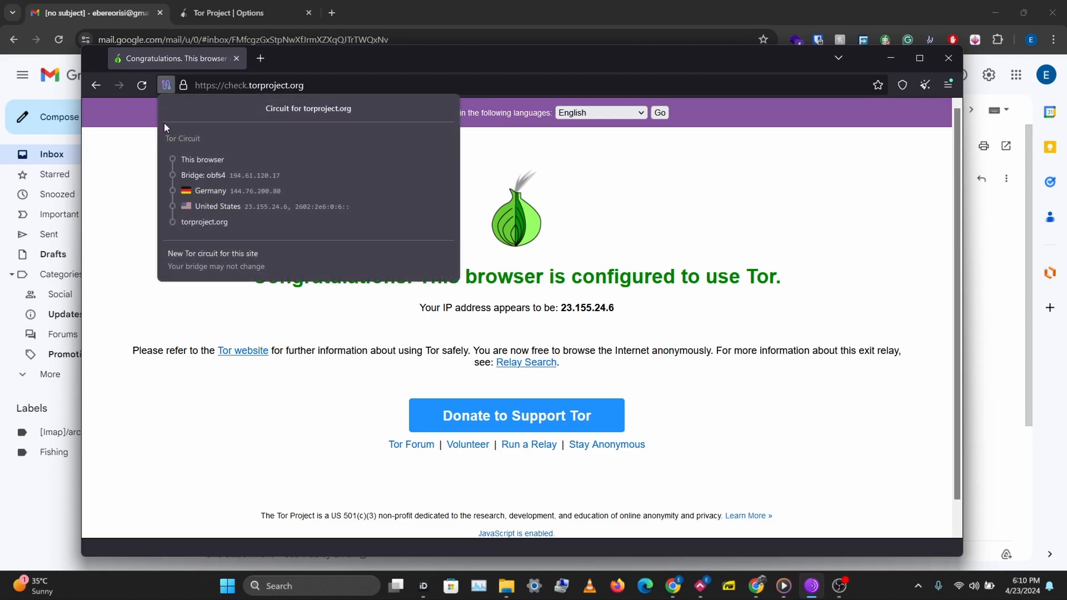
pyautogui.moveTo(252, 182)
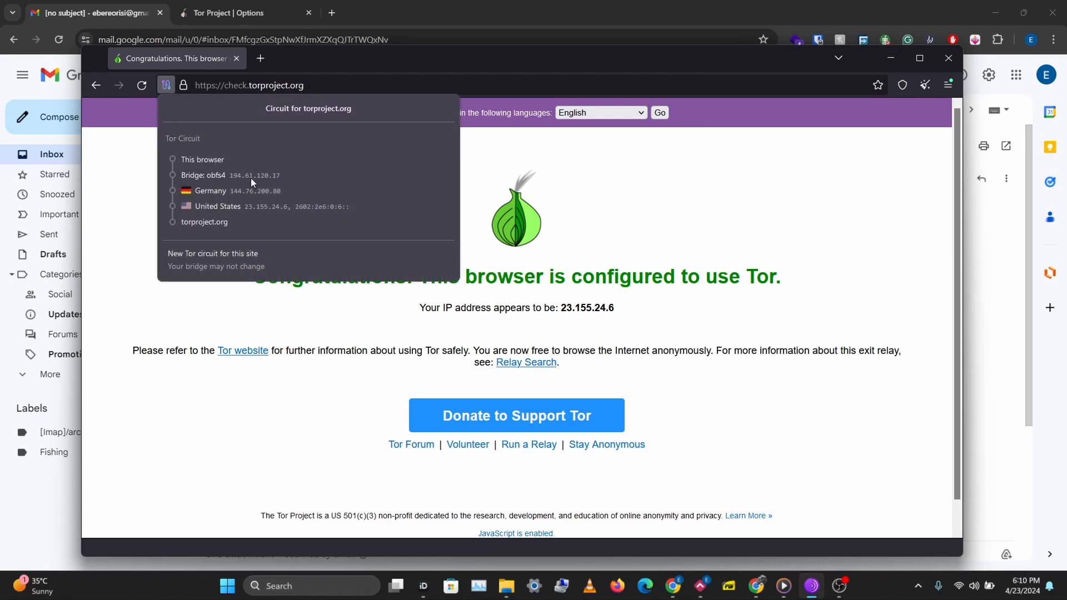
pyautogui.moveTo(373, 256)
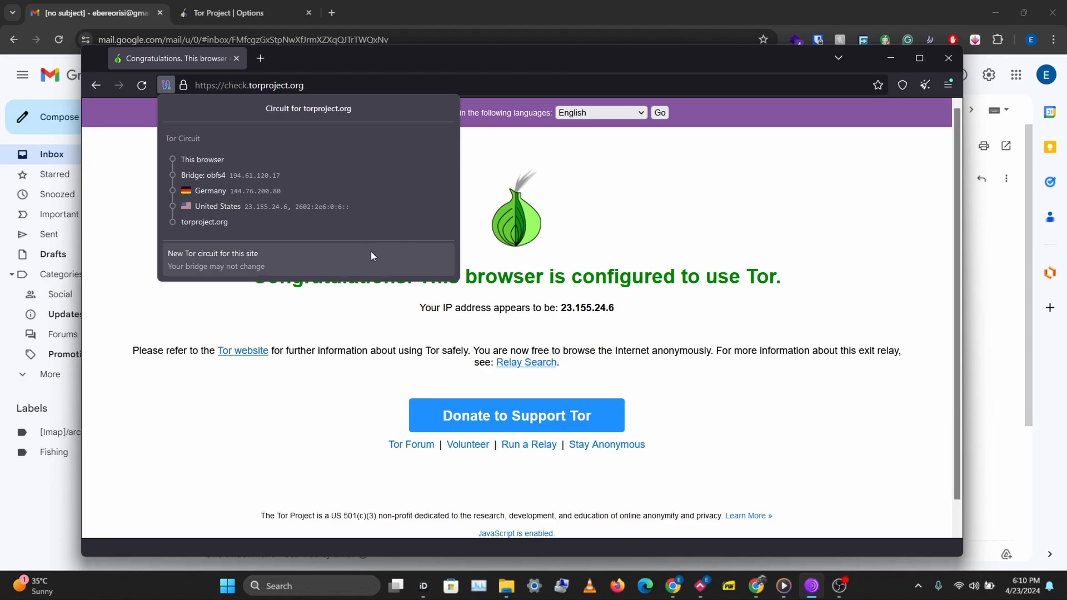
pyautogui.moveTo(138, 193)
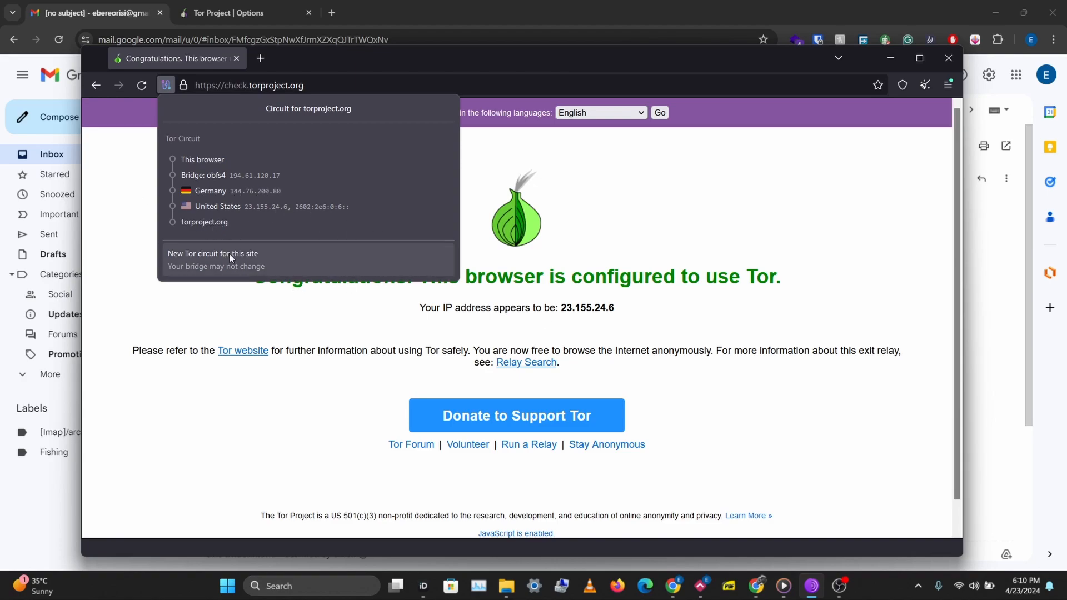
pyautogui.click(678, 347)
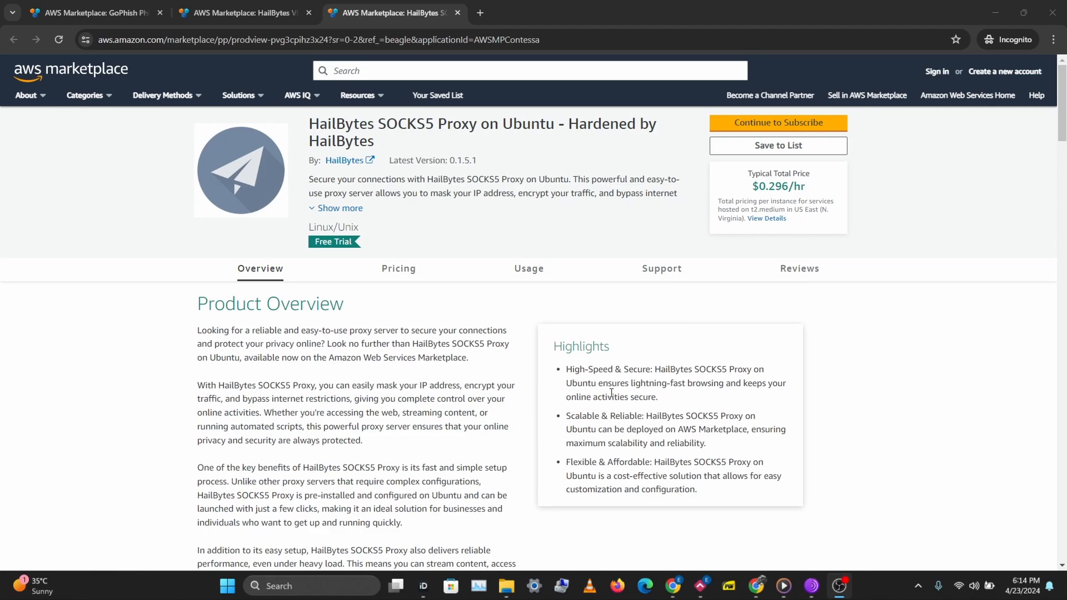
pyautogui.moveTo(428, 478)
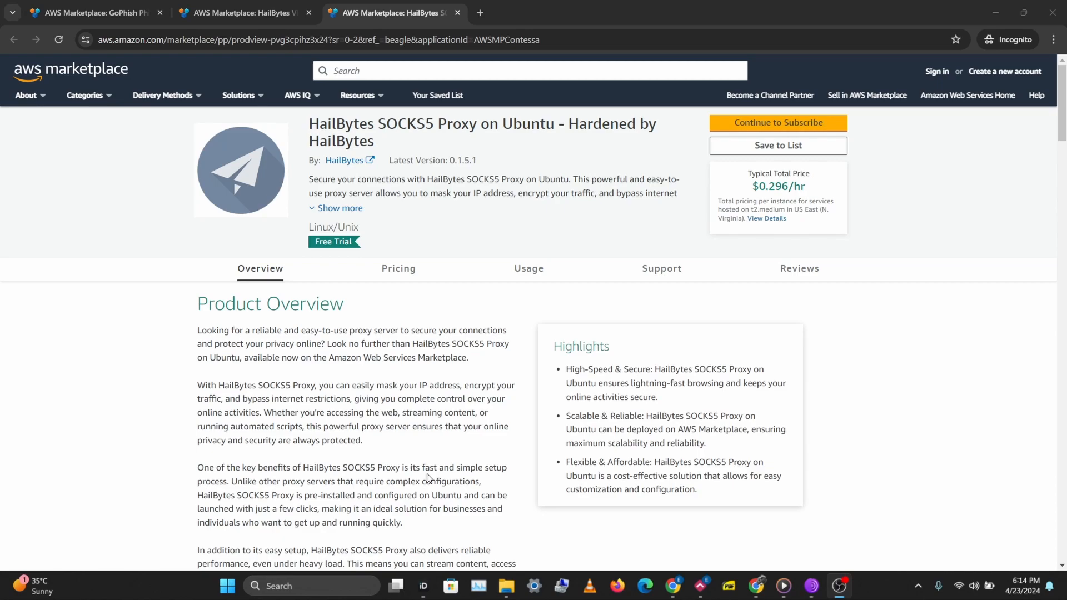
# Step: View the HailBytes VPN listing, then the GoPhish Phishing Simulator on Ubuntu listing
pyautogui.click(247, 13)
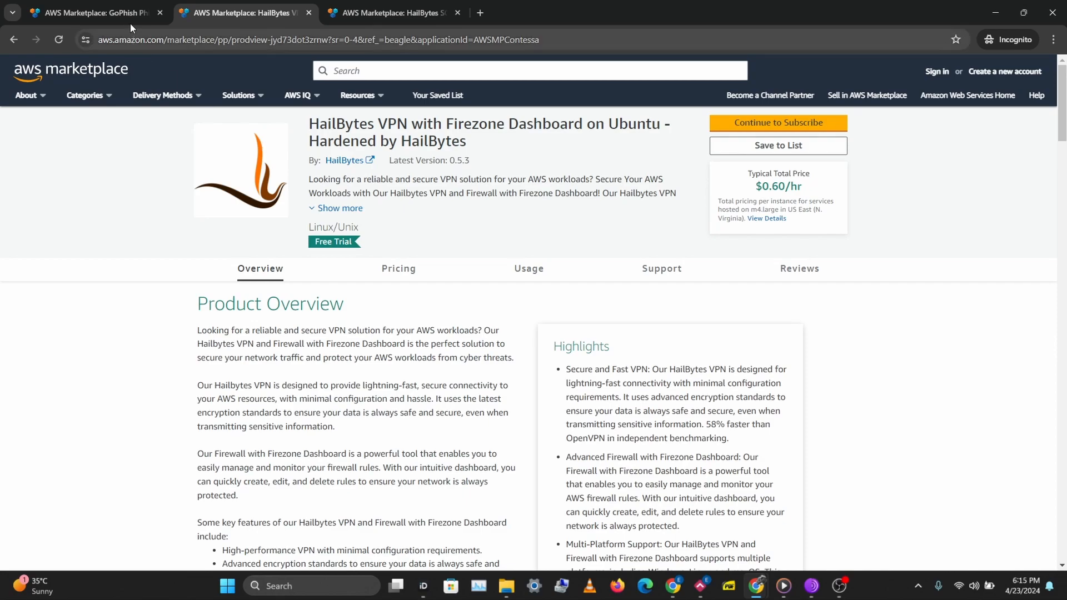
pyautogui.click(89, 11)
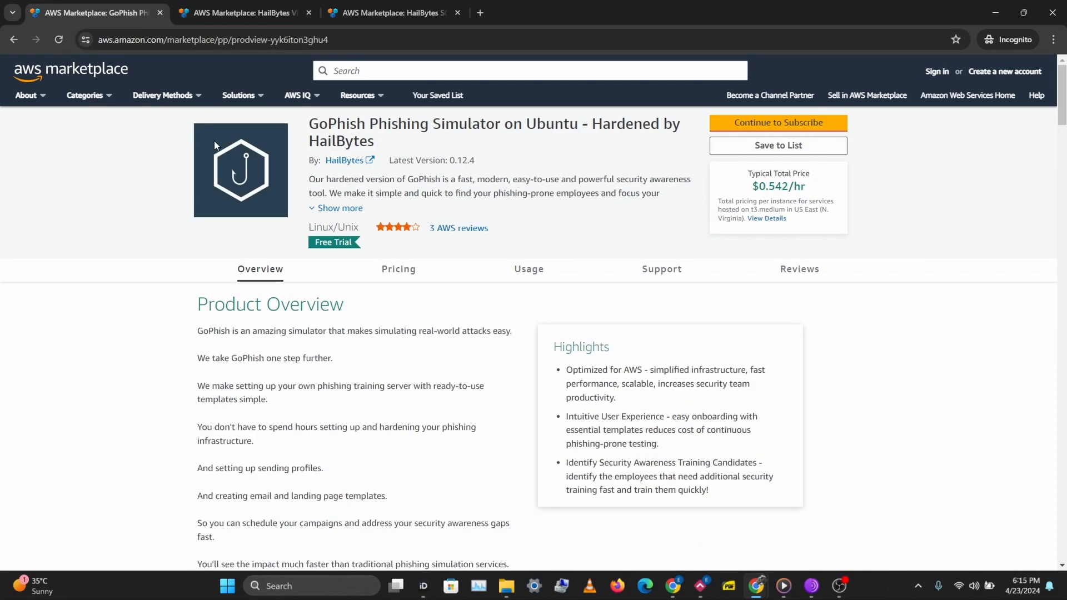